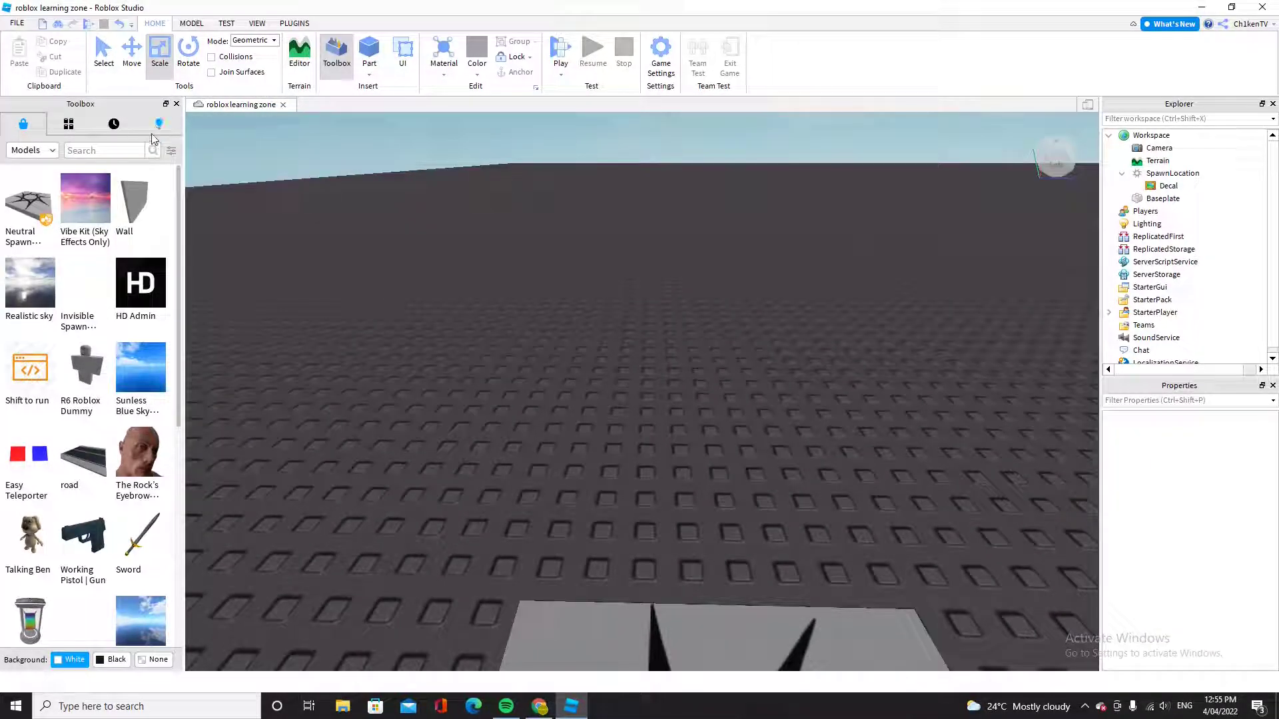
# Step: Start a play test so the avatar spawns on the spawn pad
pyautogui.click(561, 49)
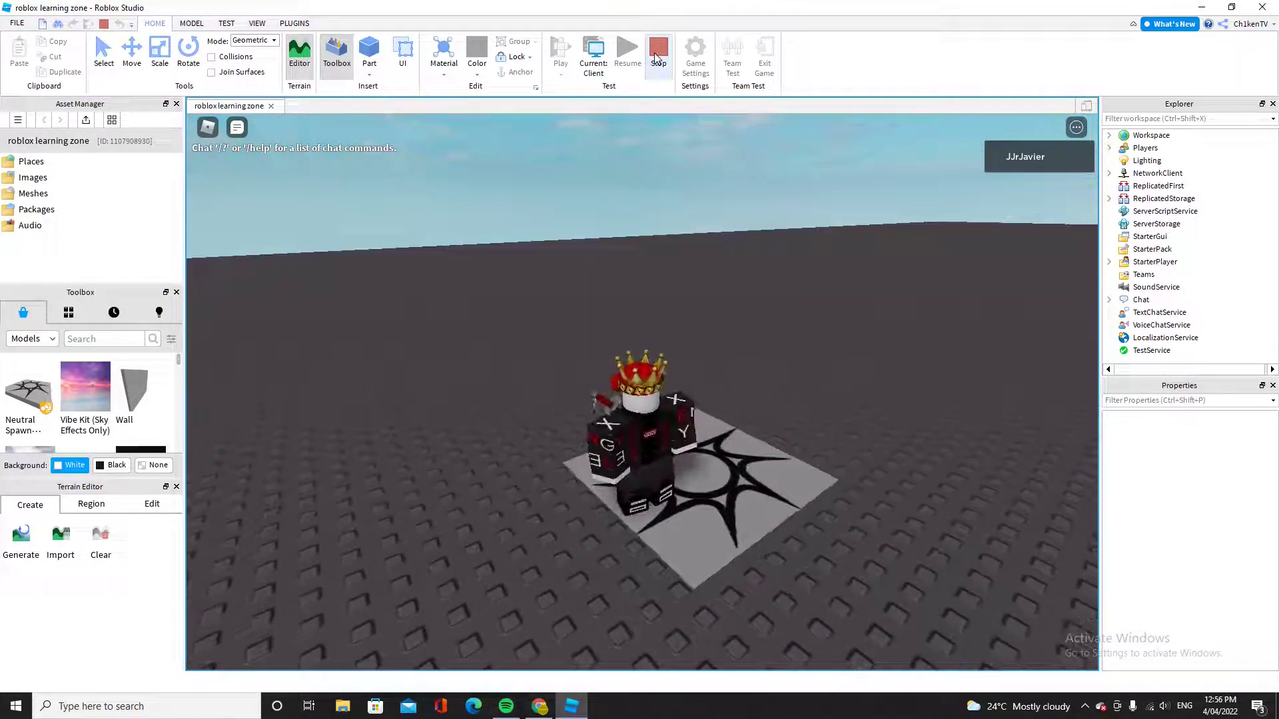
# Step: Stop the play test, add a Script inside the new Part and open it for editing
pyautogui.click(658, 52)
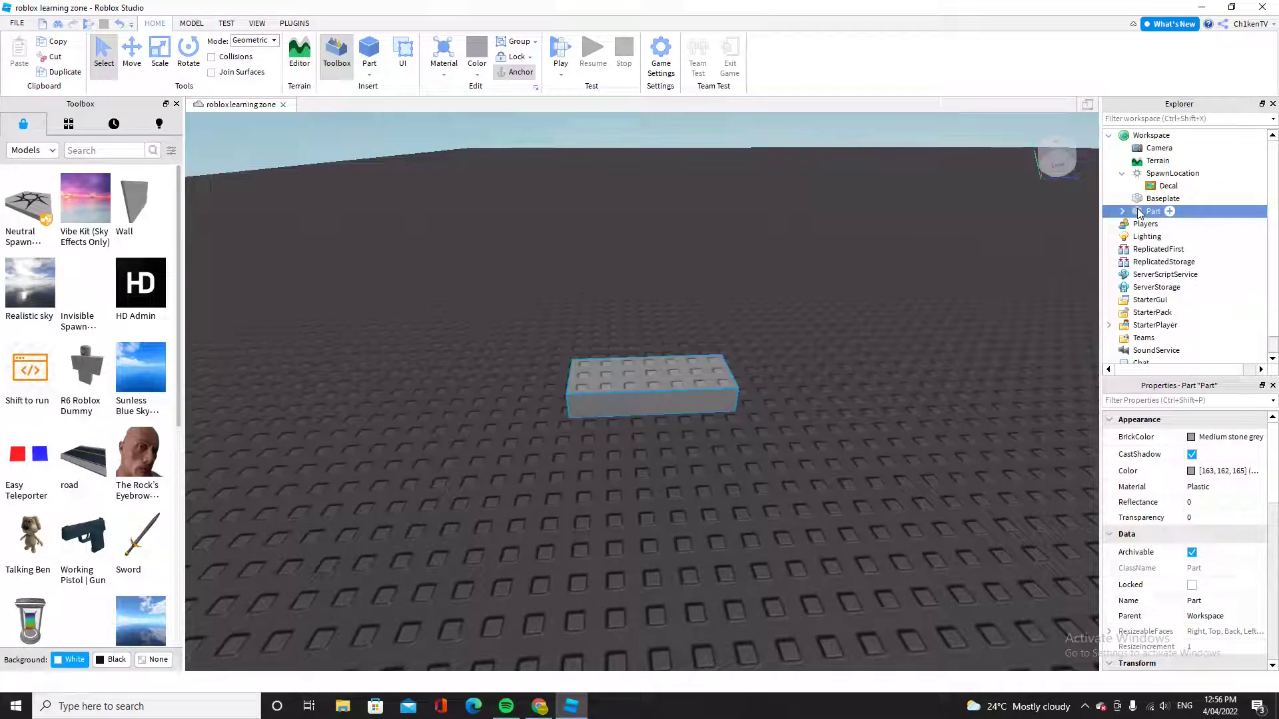
pyautogui.click(1169, 212)
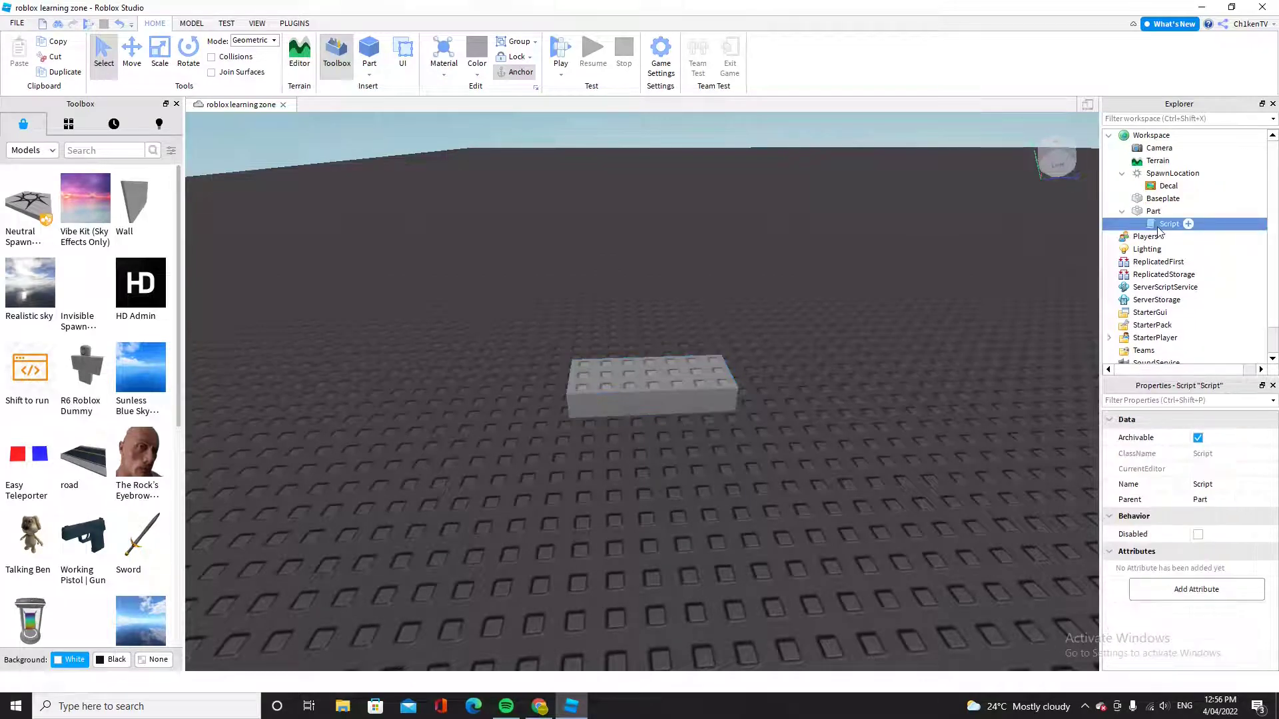
pyautogui.doubleClick(1168, 224)
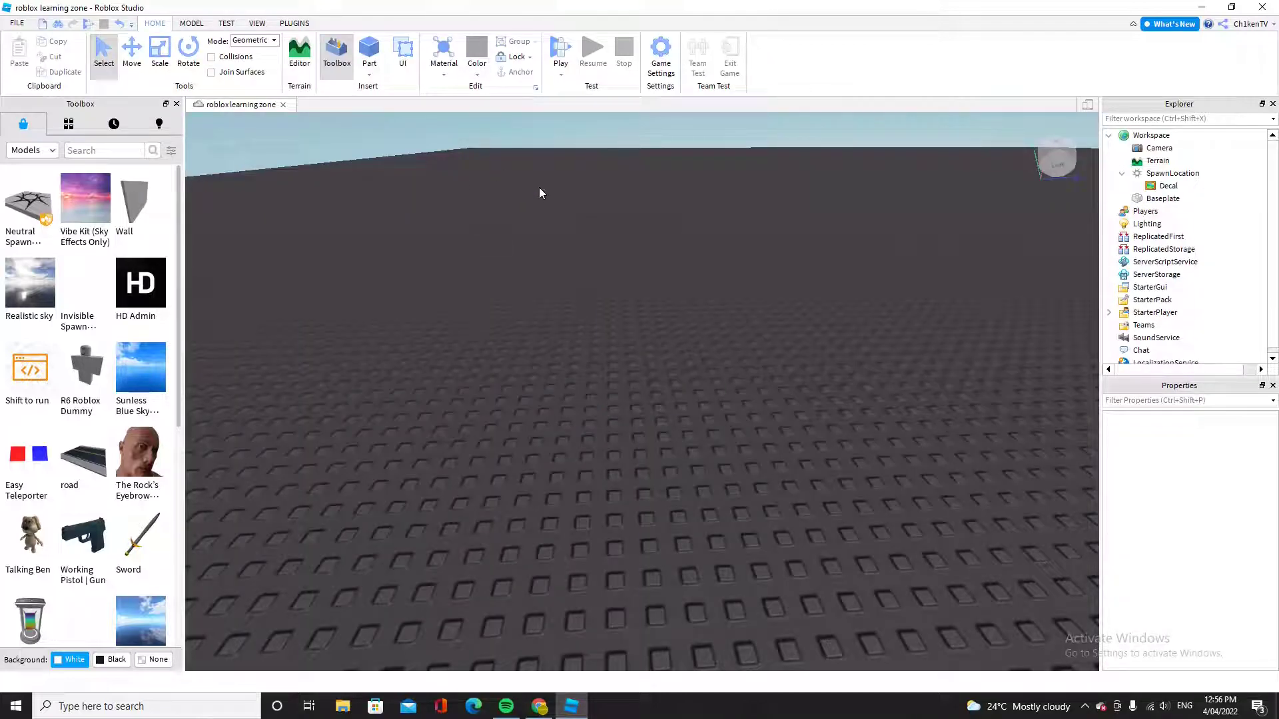
pyautogui.click(369, 51)
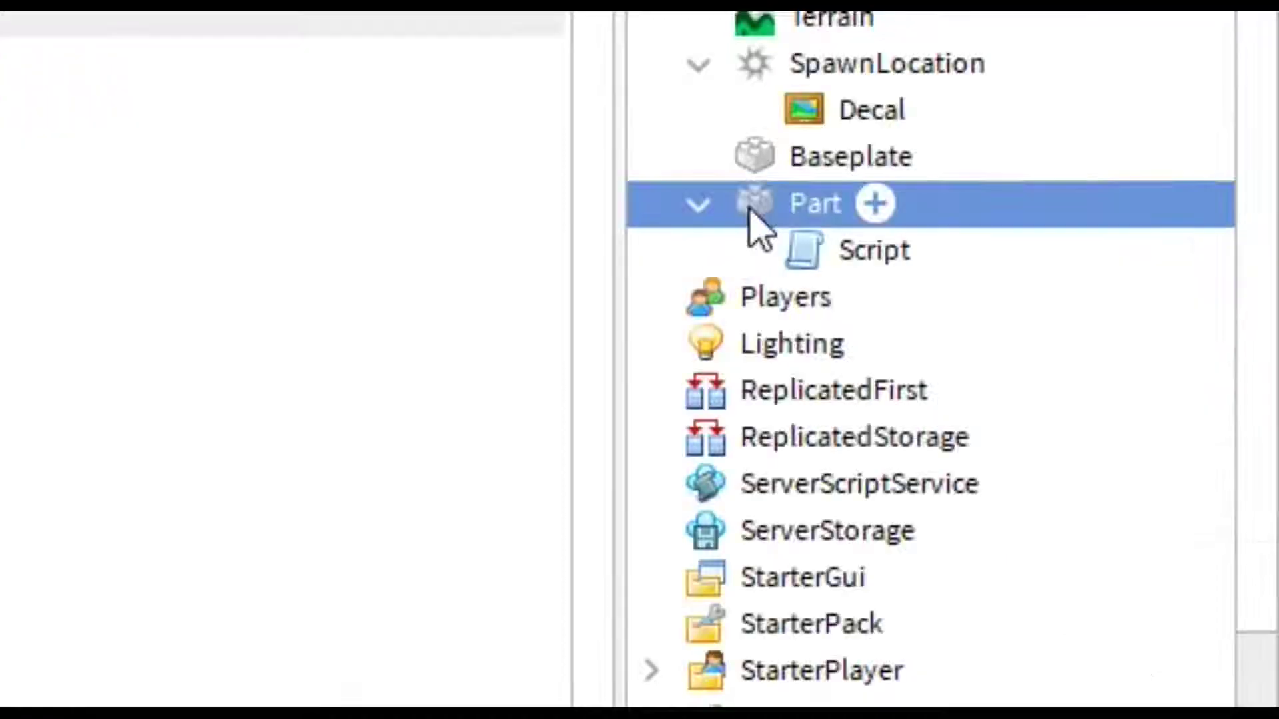
# Step: Switch to the Script and launch a new play test to try touching the Part
pyautogui.click(872, 250)
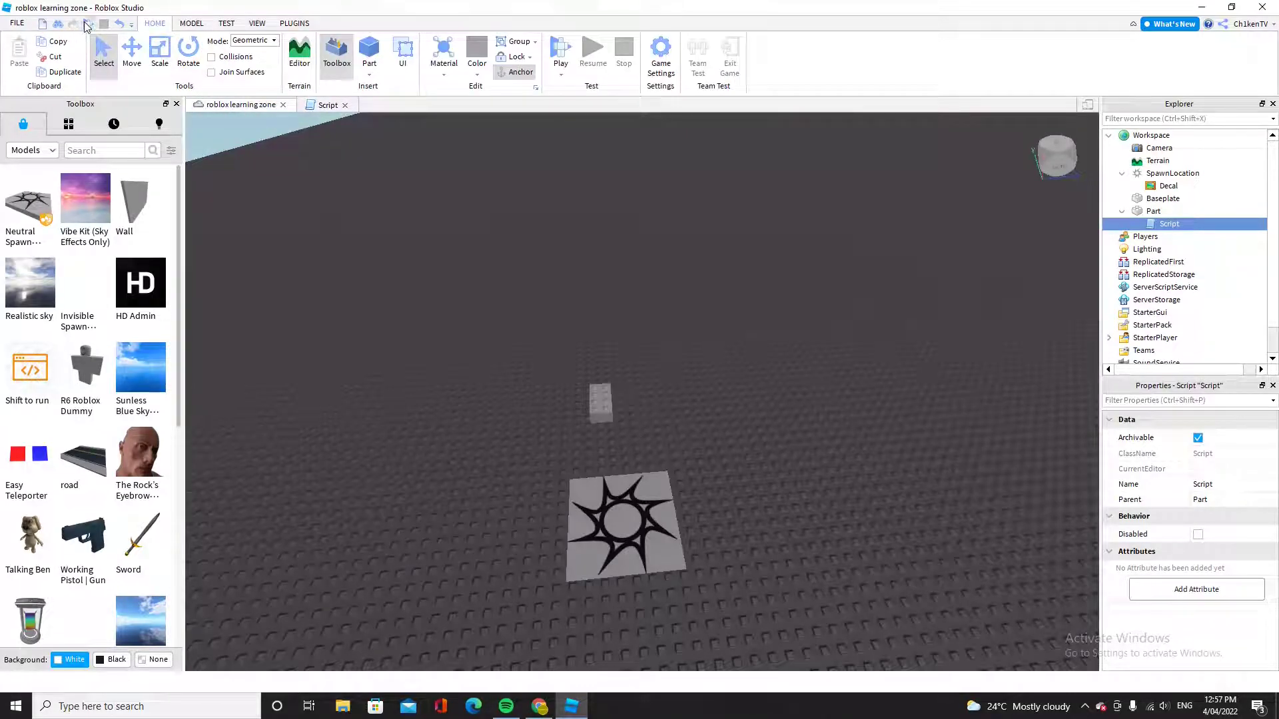
pyautogui.click(561, 49)
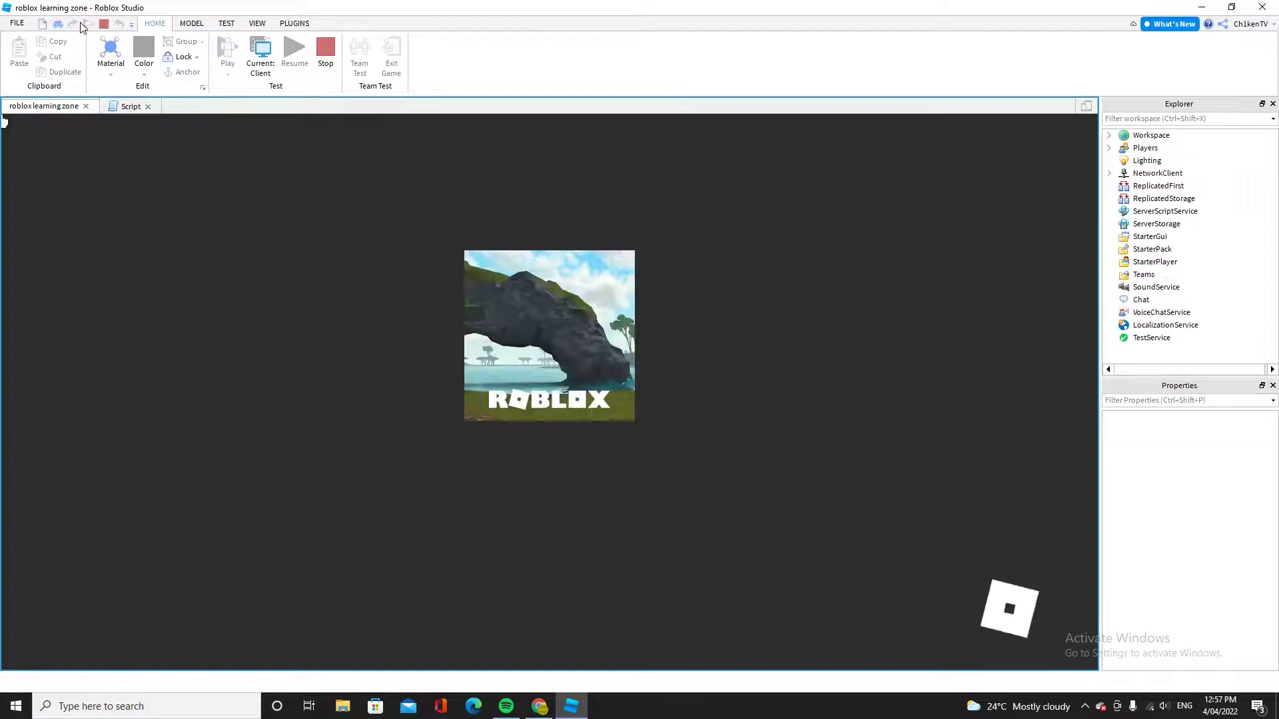